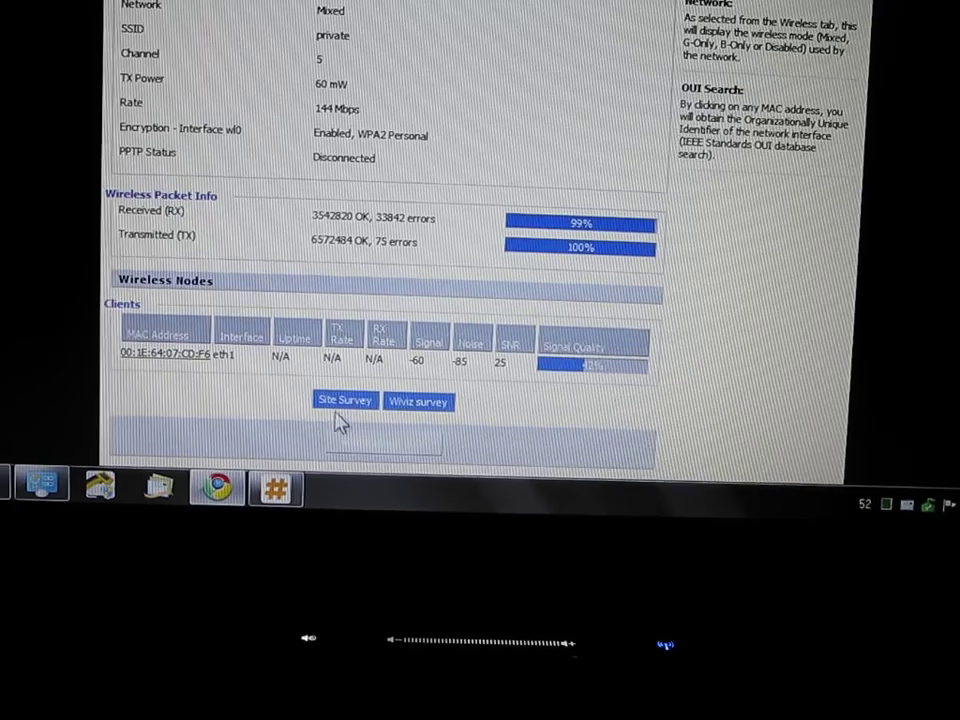
Run the Site Survey listing neighbouring wireless networks with their channels and signal levels
left_click(344, 400)
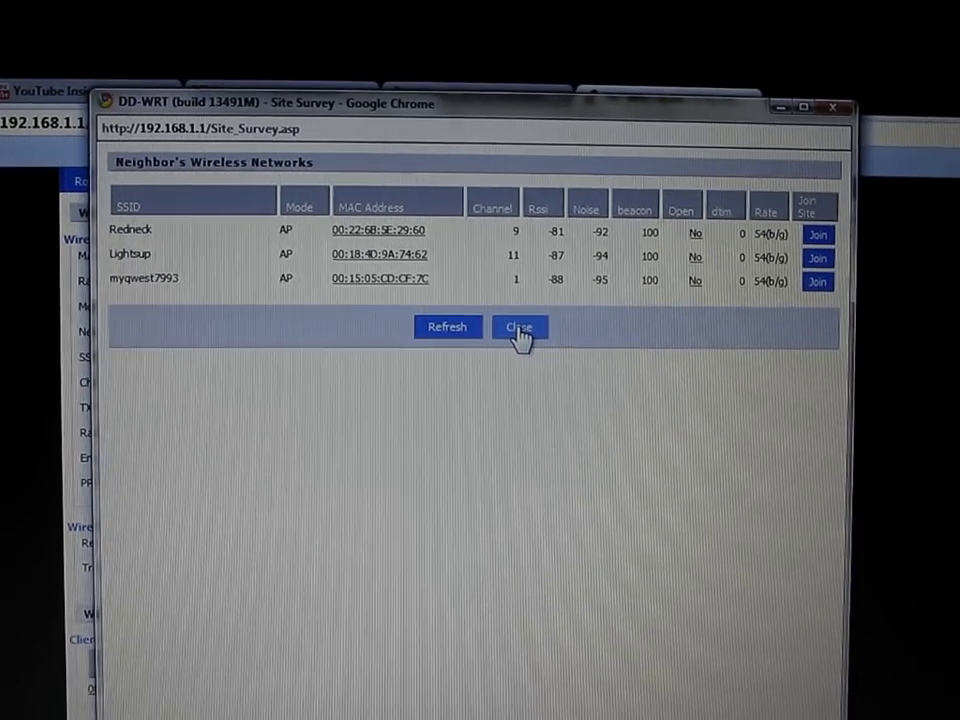
Close the Site Survey window and review the Administration > Management settings page
left_click(520, 328)
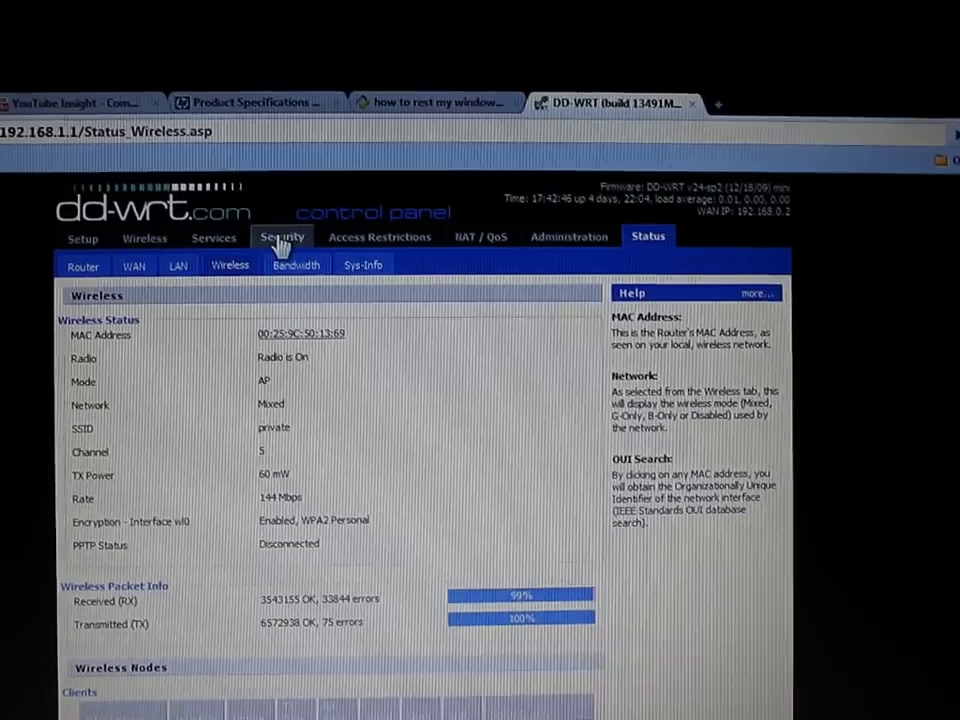
left_click(568, 236)
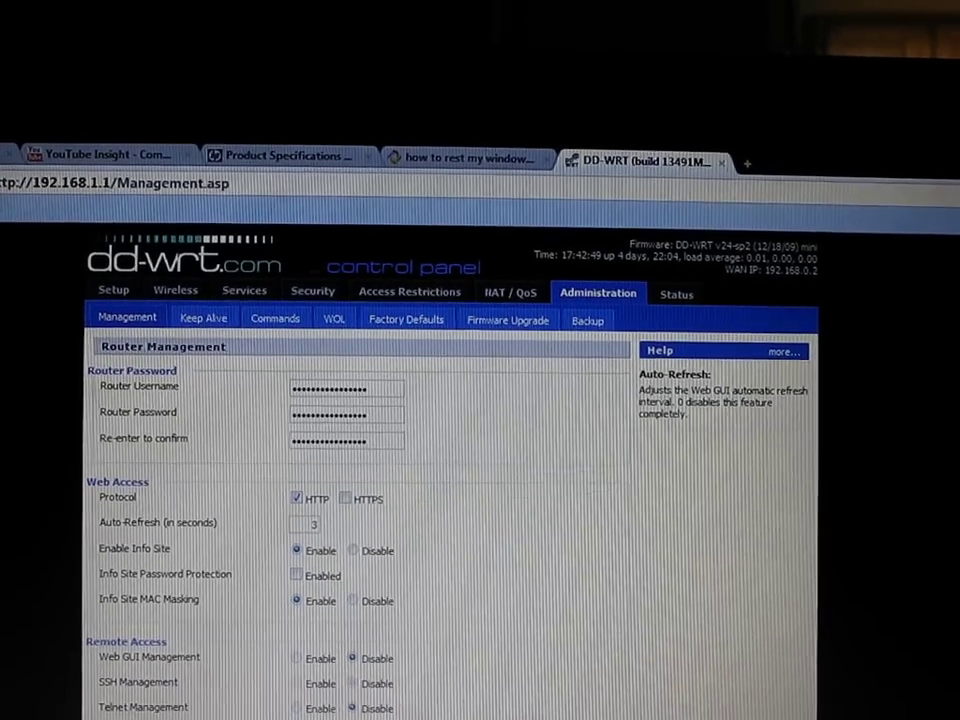
scroll("down", 3)
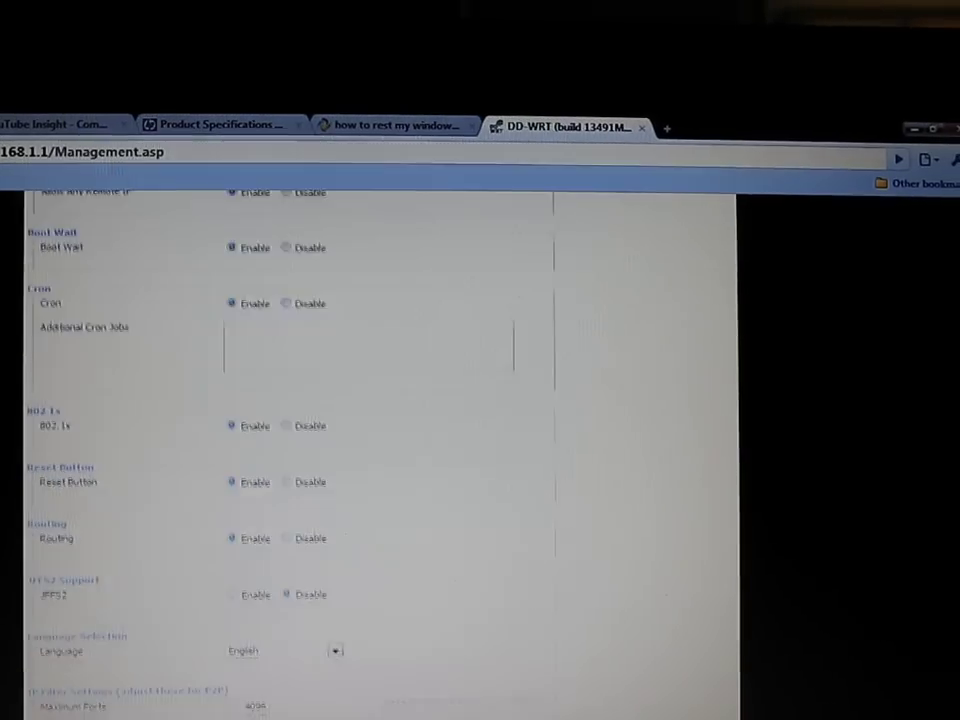
scroll("up", 3)
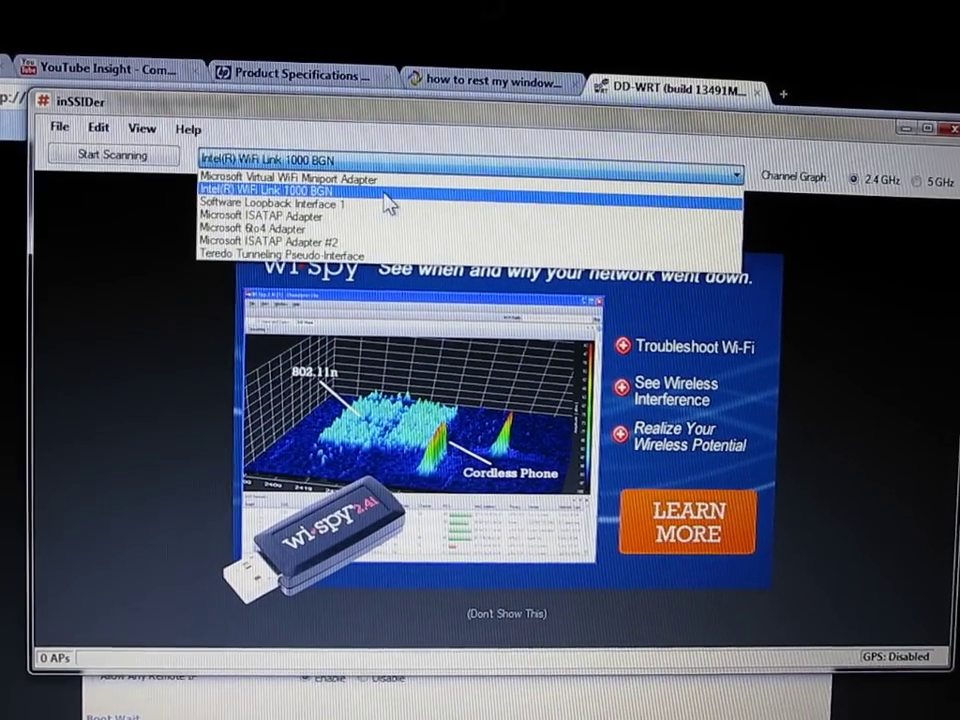
Scan nearby networks using the Intel(R) WiFi Link 1000 BGN adapter
left_click(280, 192)
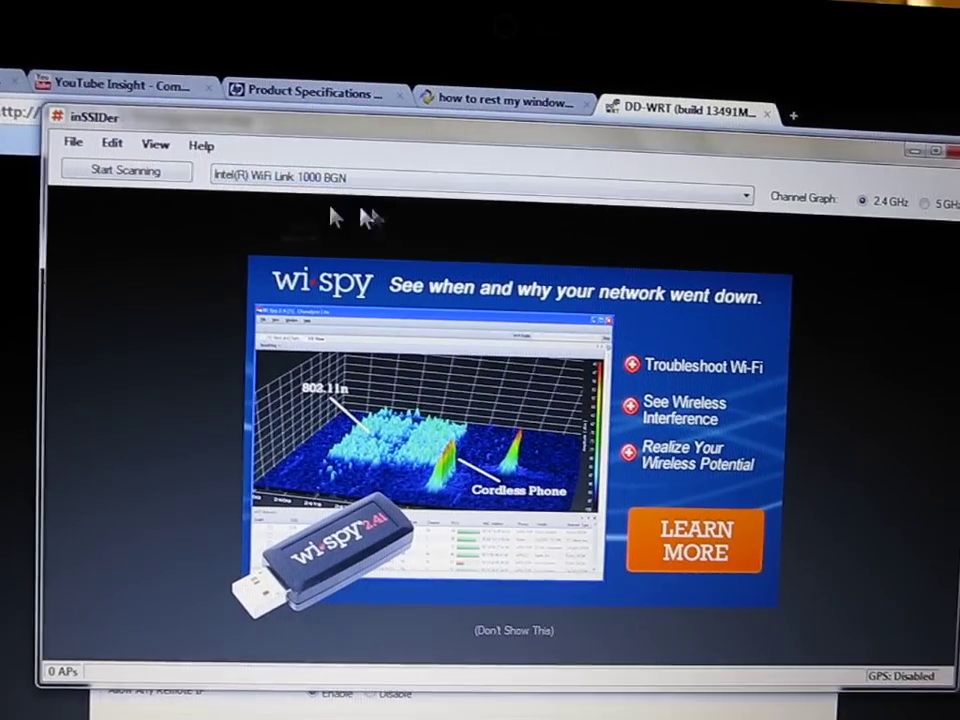
left_click(126, 172)
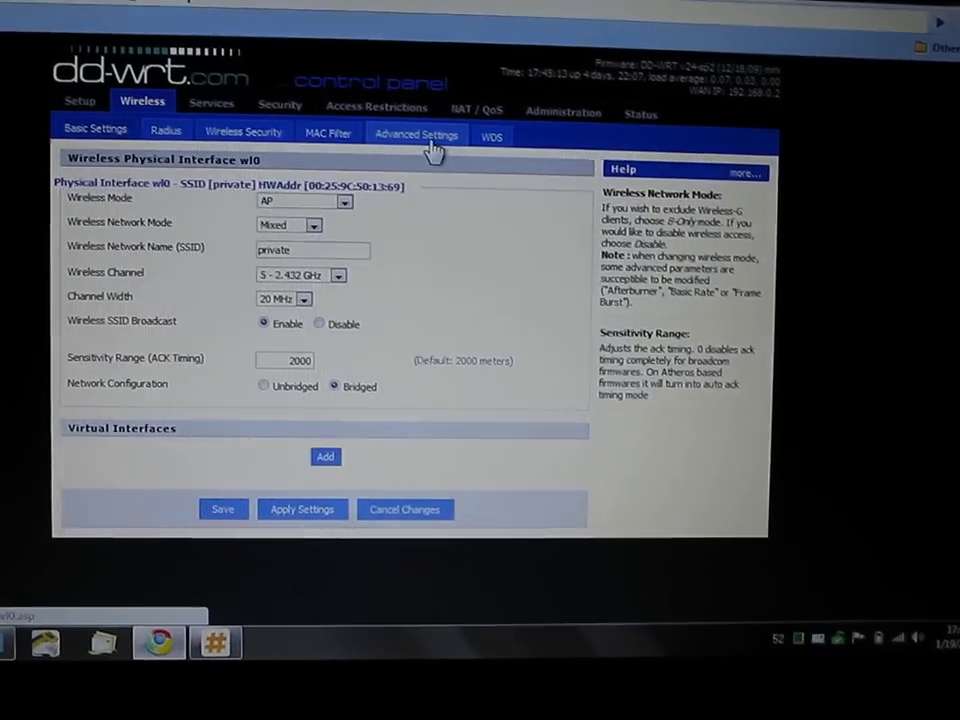
Review Advanced Wireless Settings confirming TX Power 61, radio scheduling and WMM support options
left_click(416, 132)
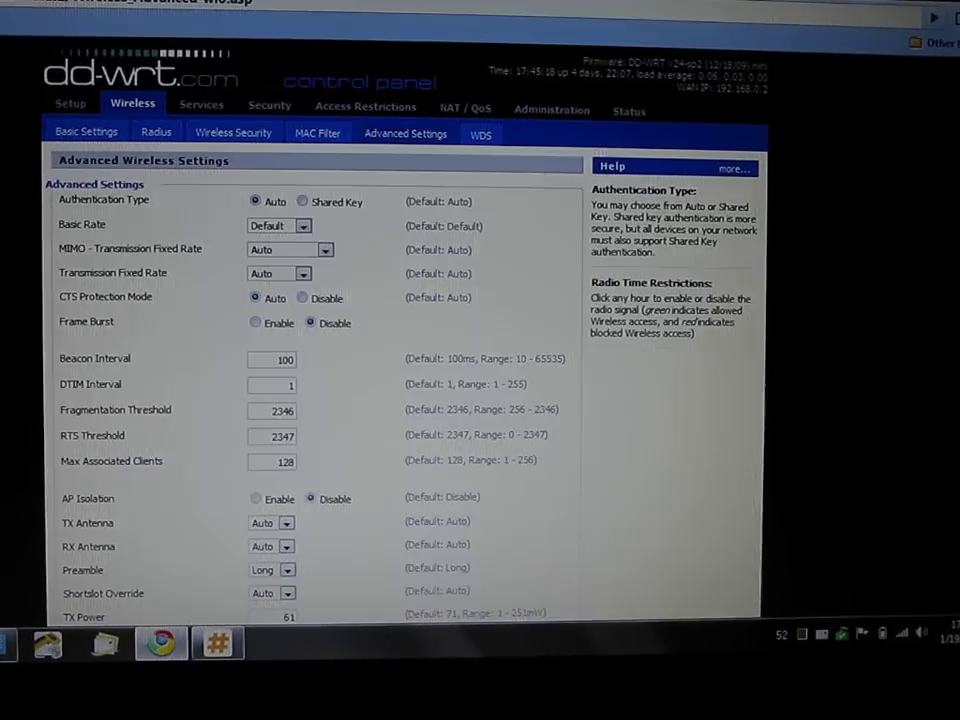
scroll("down", 3)
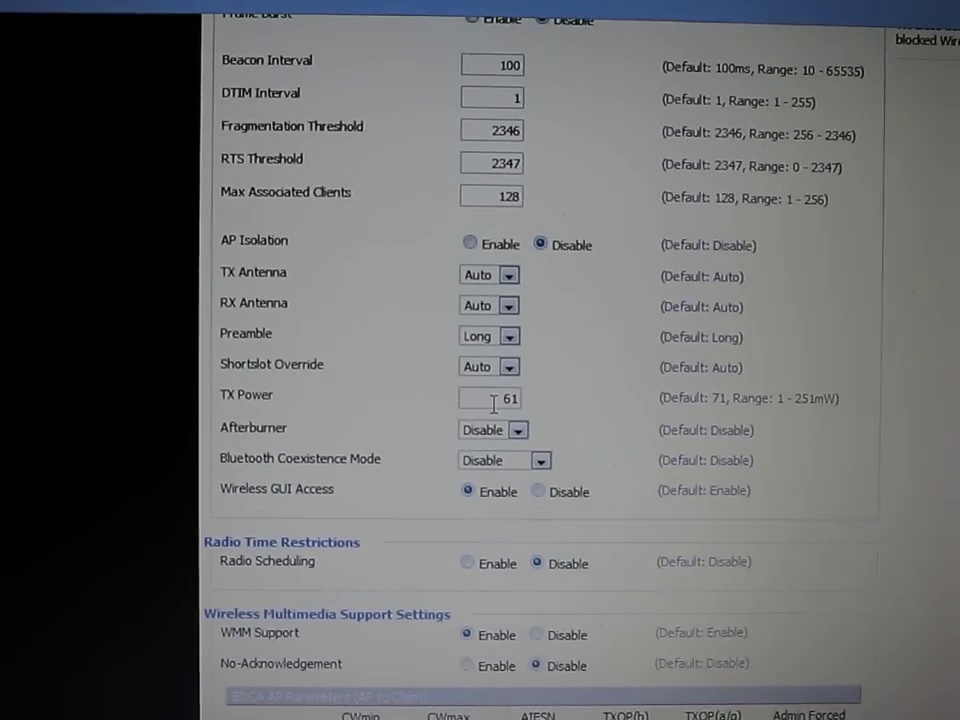
scroll("down", 3)
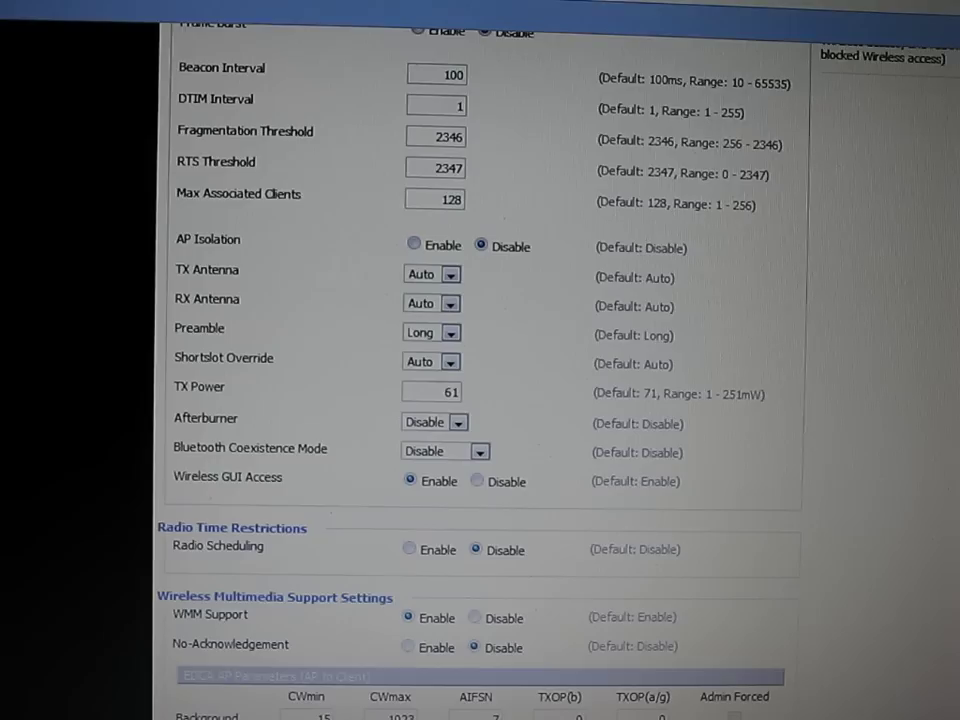
scroll("down", 3)
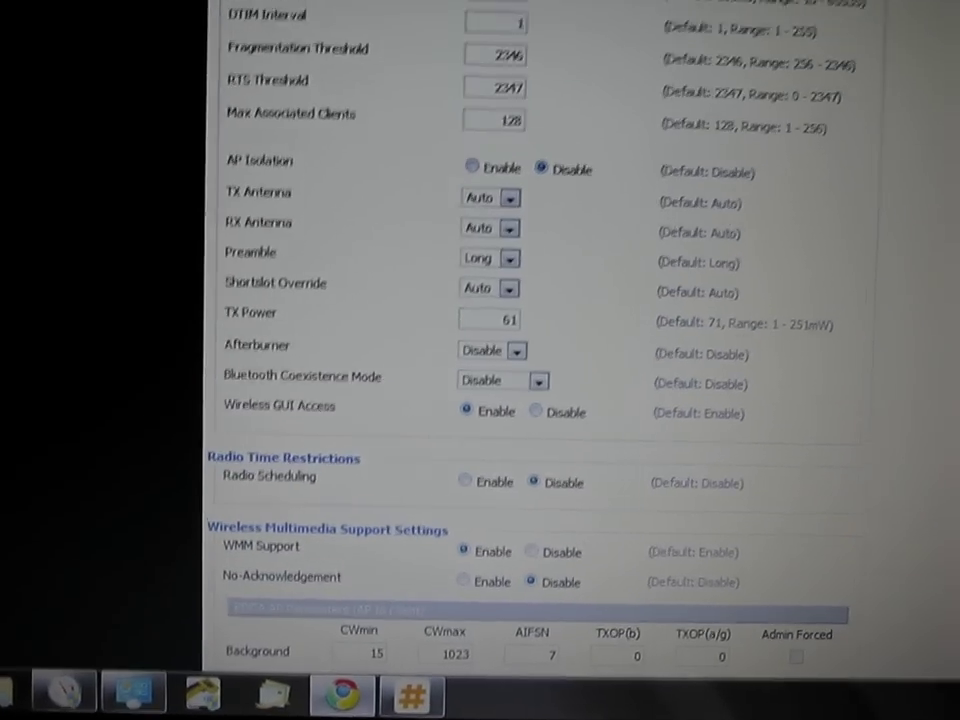
scroll("up", 3)
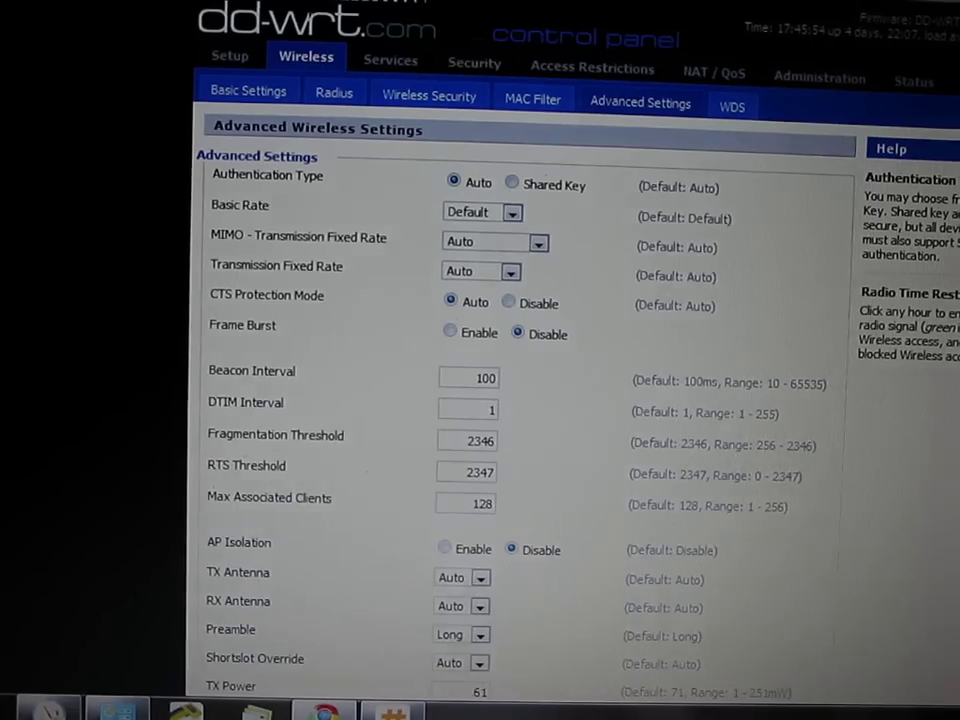